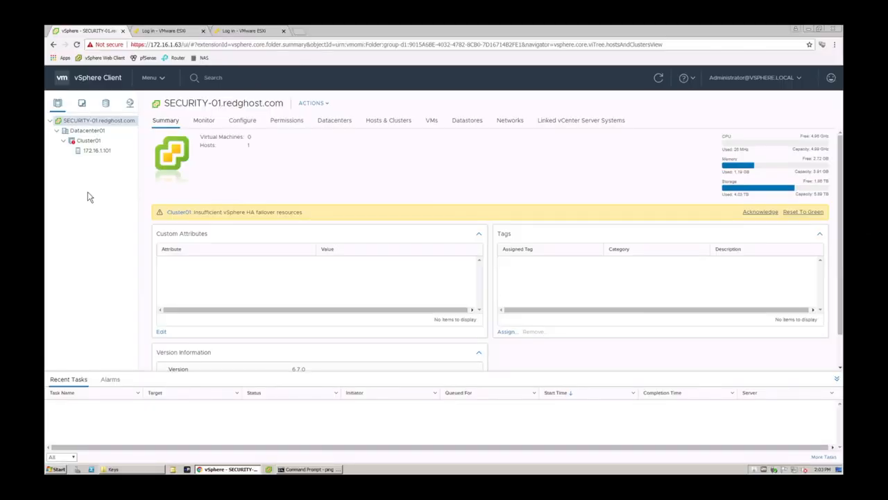
pyautogui.moveTo(155, 242)
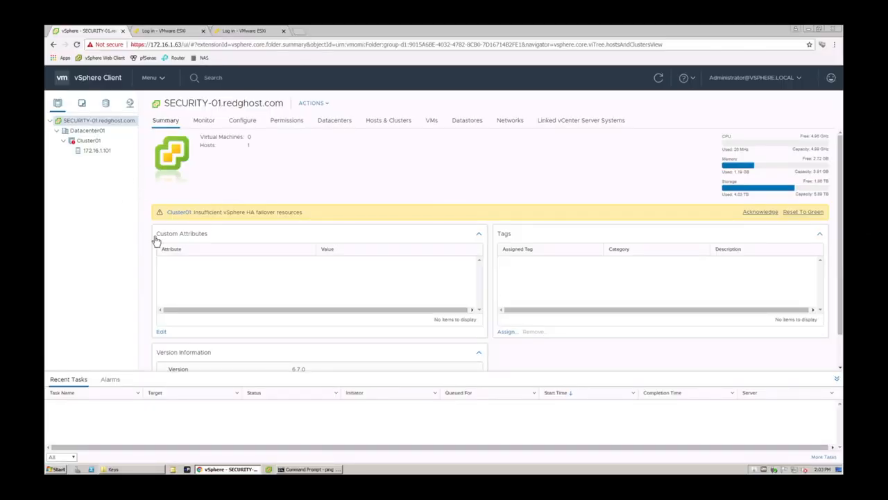
pyautogui.moveTo(230, 236)
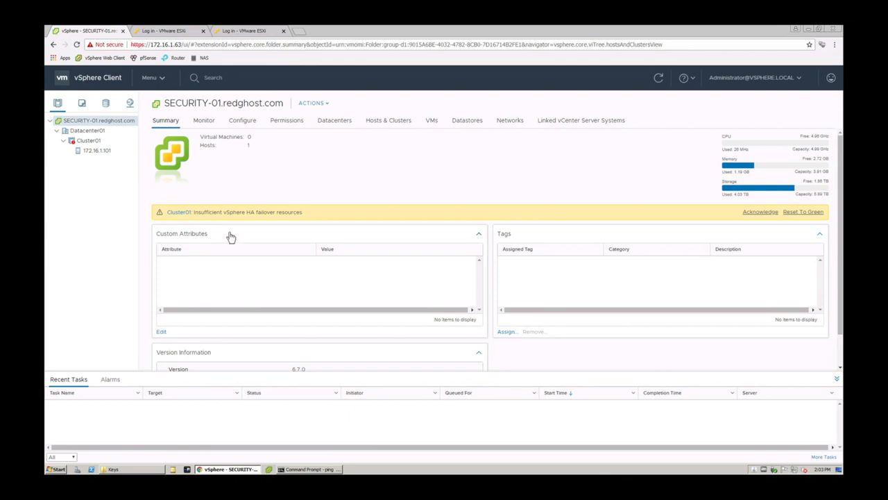
pyautogui.moveTo(231, 235)
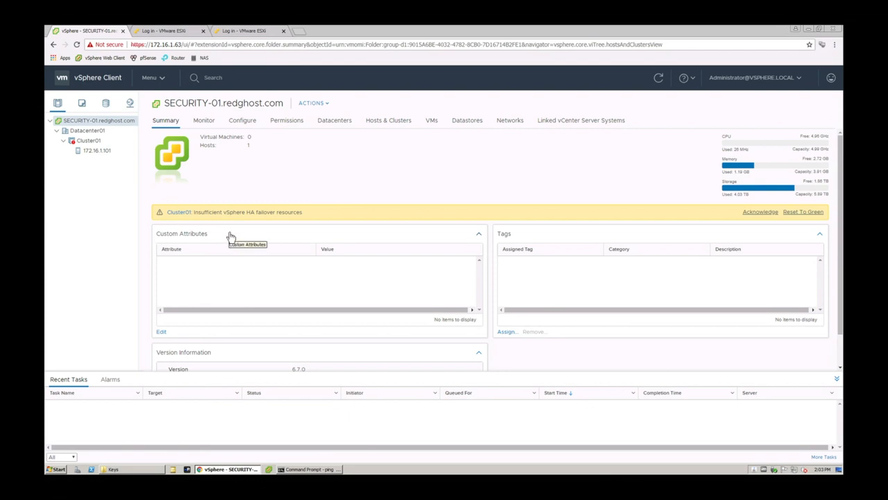
pyautogui.moveTo(94, 250)
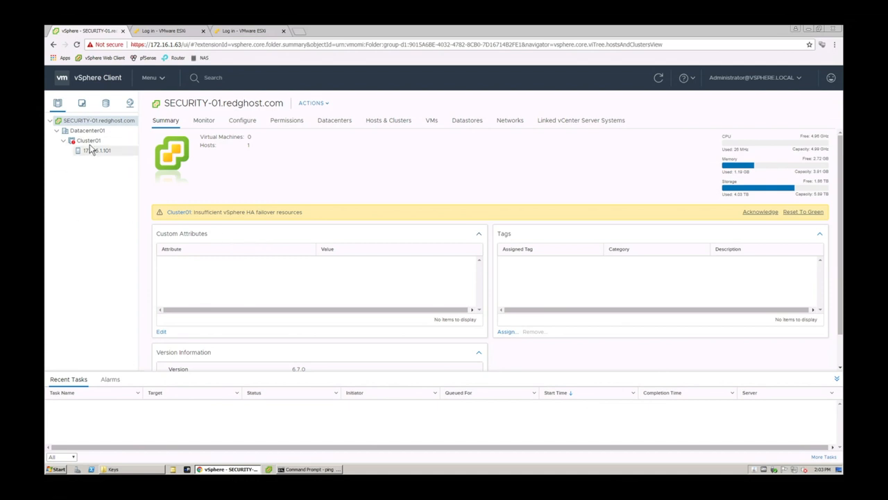
pyautogui.moveTo(118, 155)
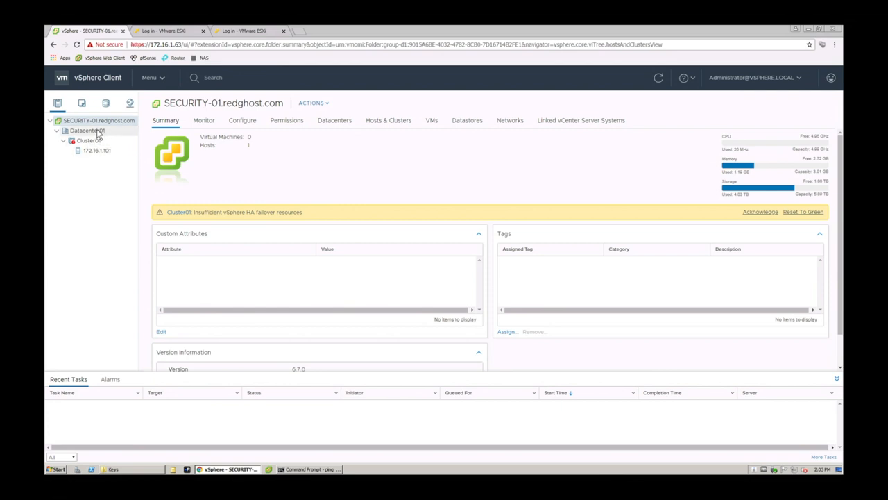
pyautogui.moveTo(117, 136)
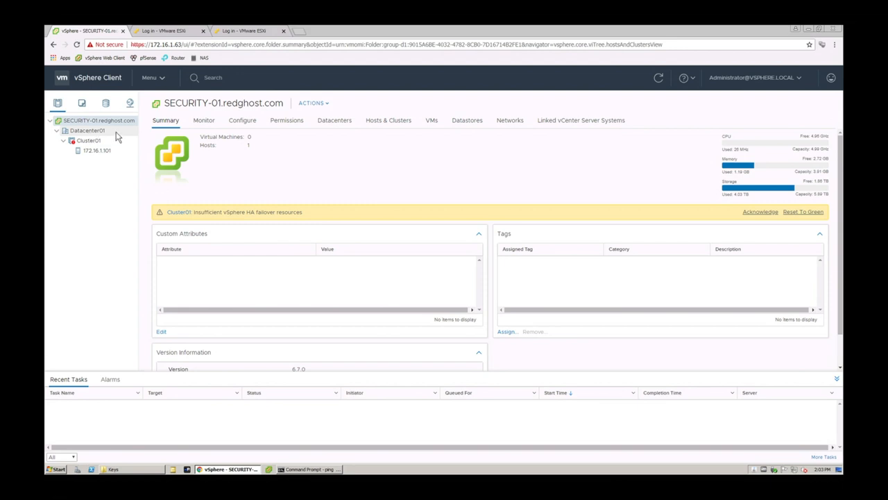
pyautogui.moveTo(97, 172)
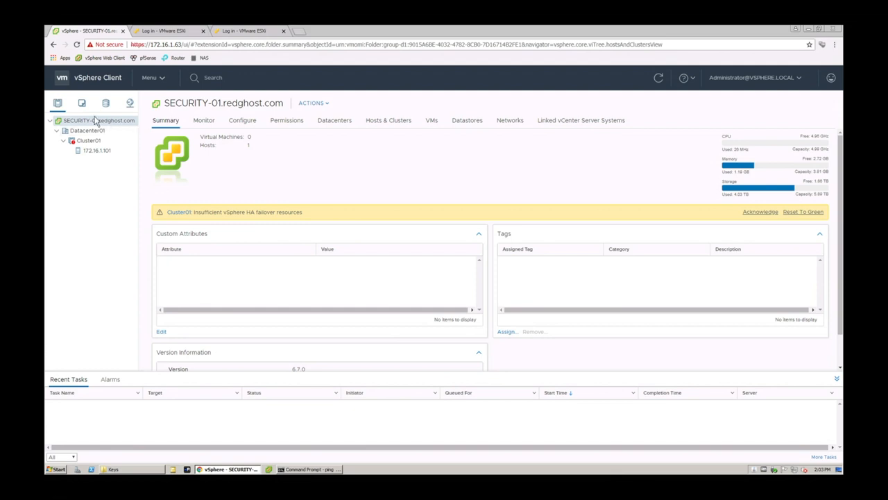
# Browse the Navigator tree through vCenter, Datacenter01 and Cluster01 summaries, ending on Datacenter01
pyautogui.click(86, 130)
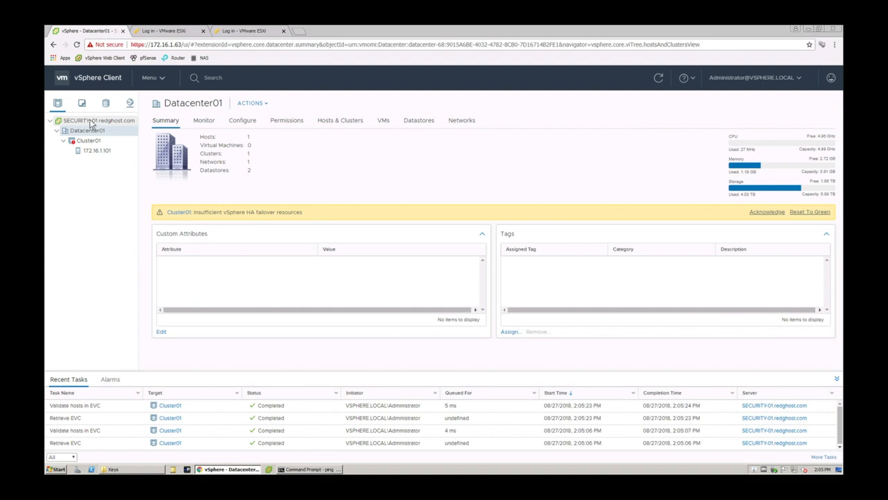
pyautogui.click(99, 119)
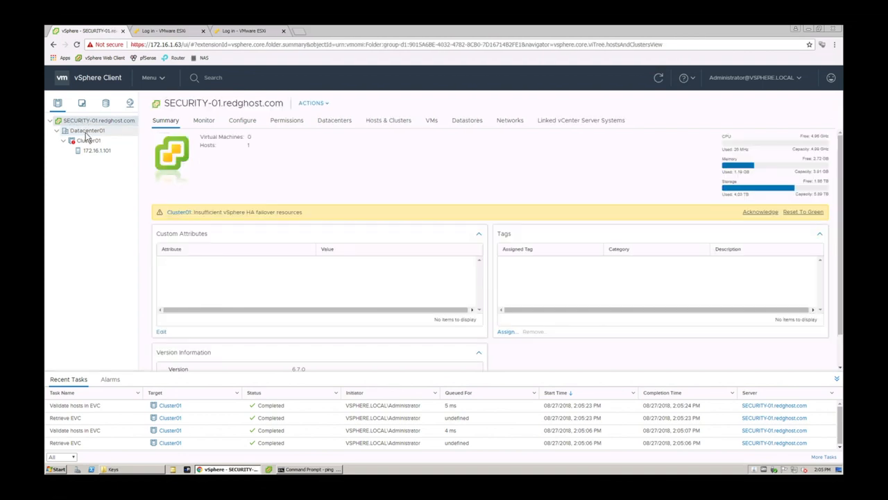
pyautogui.click(86, 130)
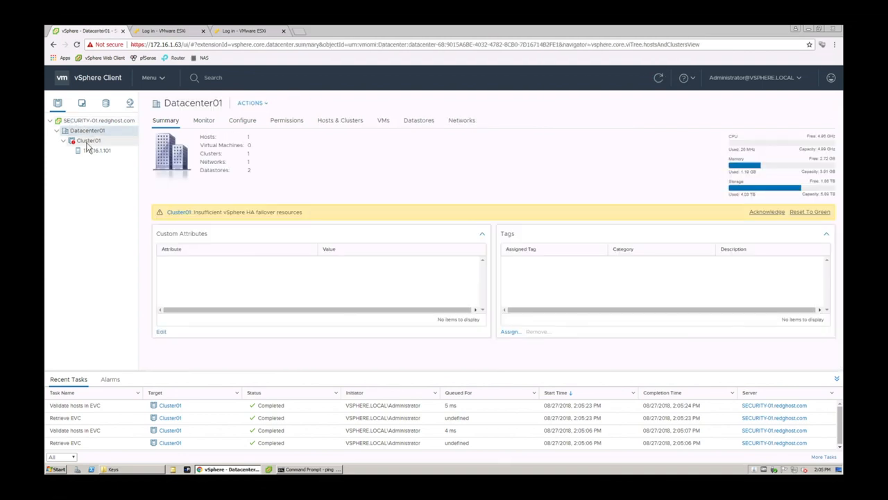
pyautogui.click(89, 140)
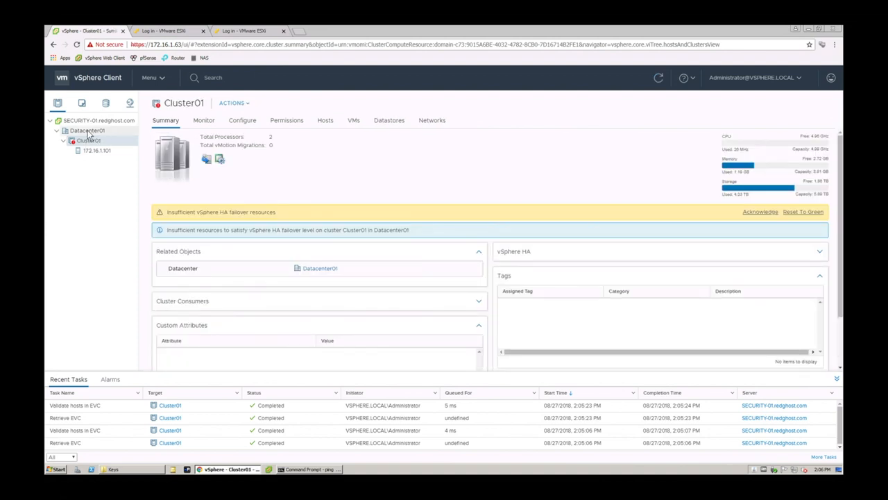
pyautogui.click(86, 130)
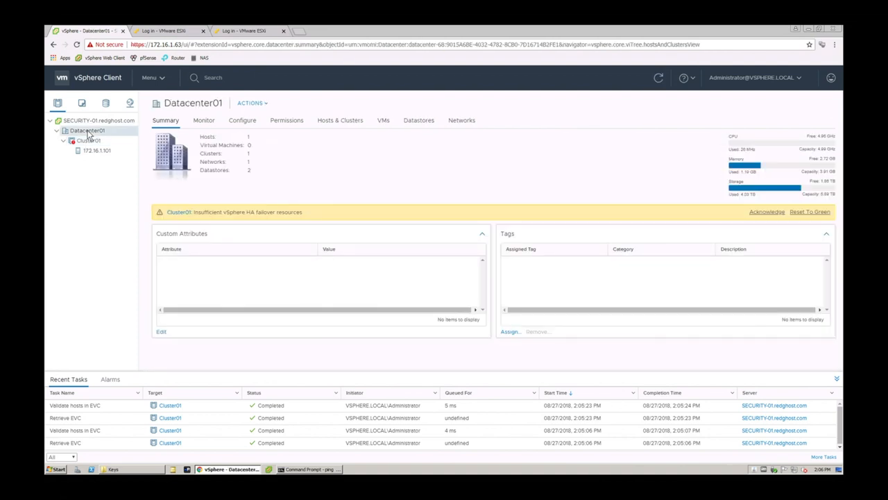
# Start the Add Host wizard from Datacenter01's context menu
pyautogui.rightClick(86, 130)
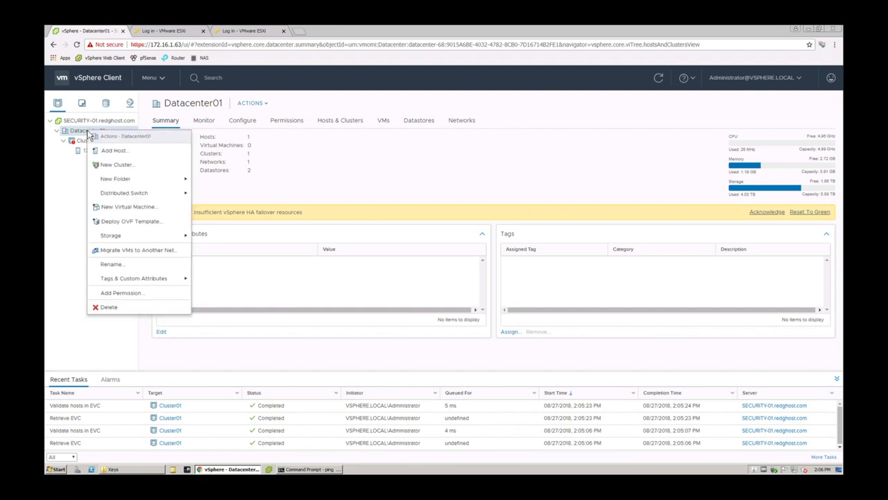
pyautogui.moveTo(121, 153)
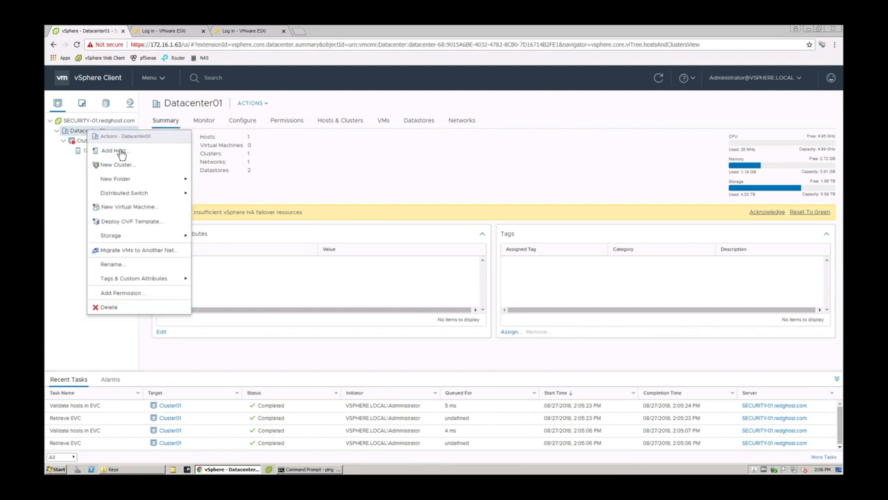
pyautogui.click(114, 149)
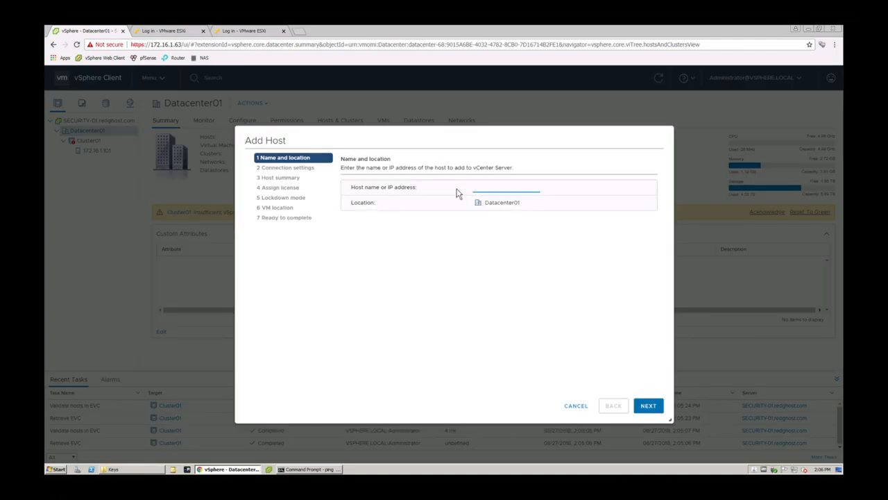
# Enter 172.16.1.100 as the new host address and continue to connection settings
pyautogui.write('172.16.1.100')
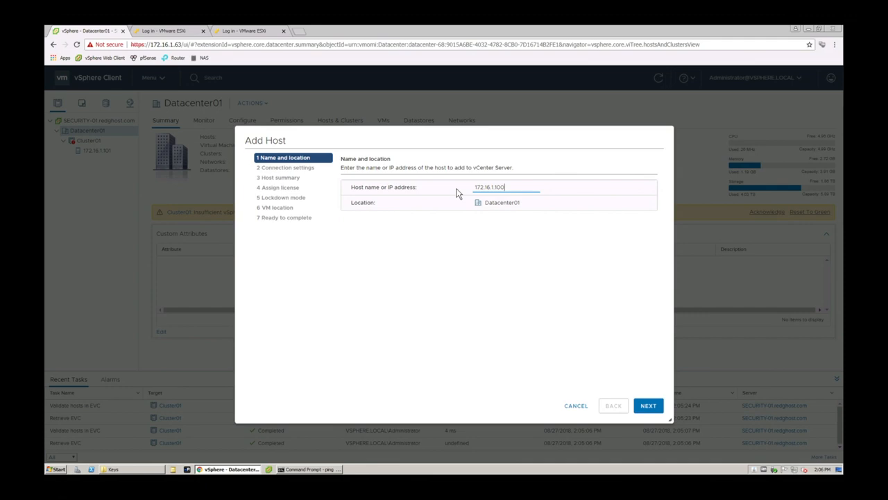
pyautogui.moveTo(527, 202)
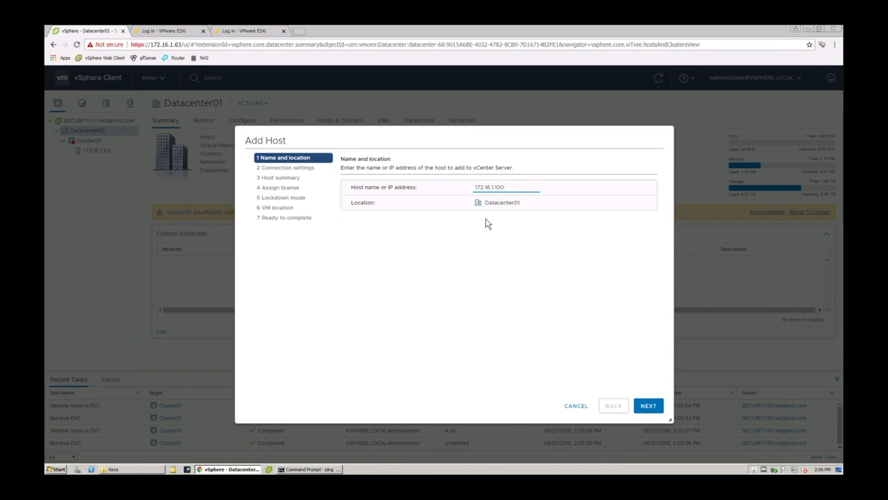
pyautogui.moveTo(613, 359)
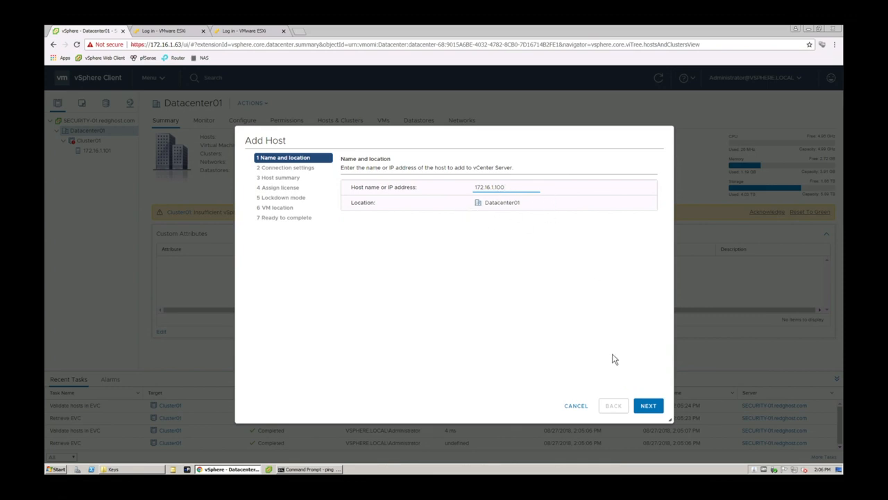
pyautogui.click(648, 405)
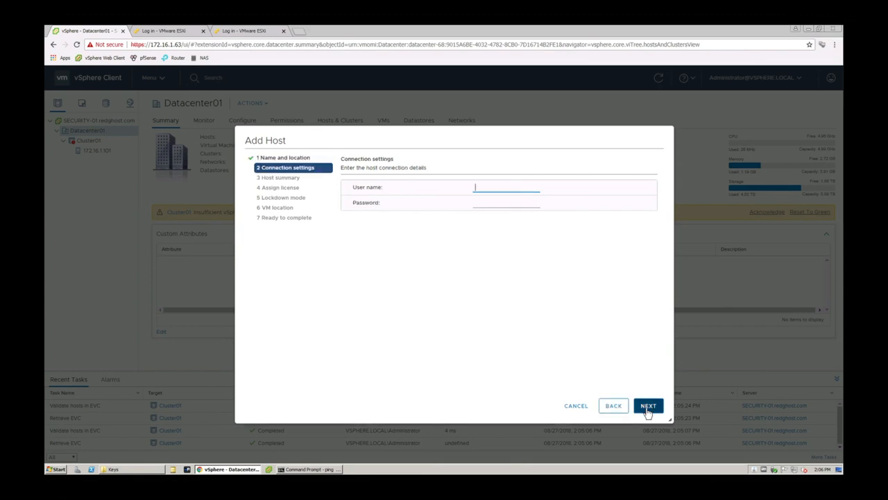
pyautogui.moveTo(602, 366)
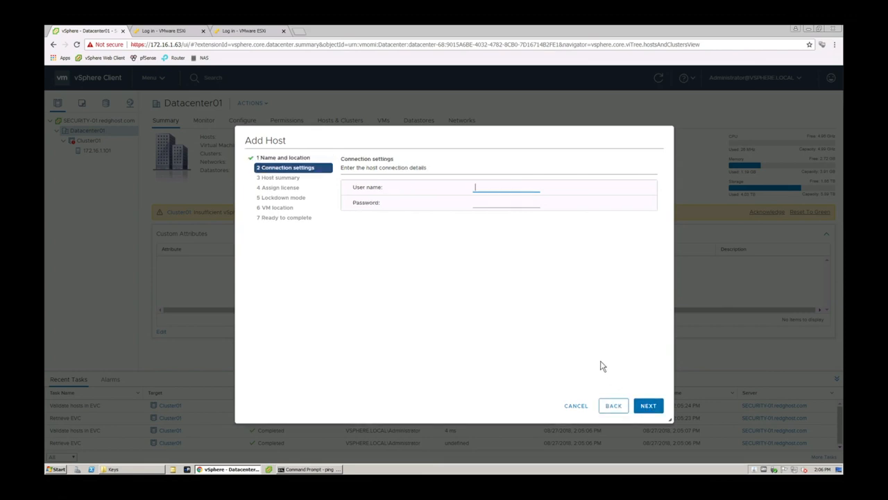
# Submit root credentials for the host and trust its certificate at the Security Alert
pyautogui.write('root')
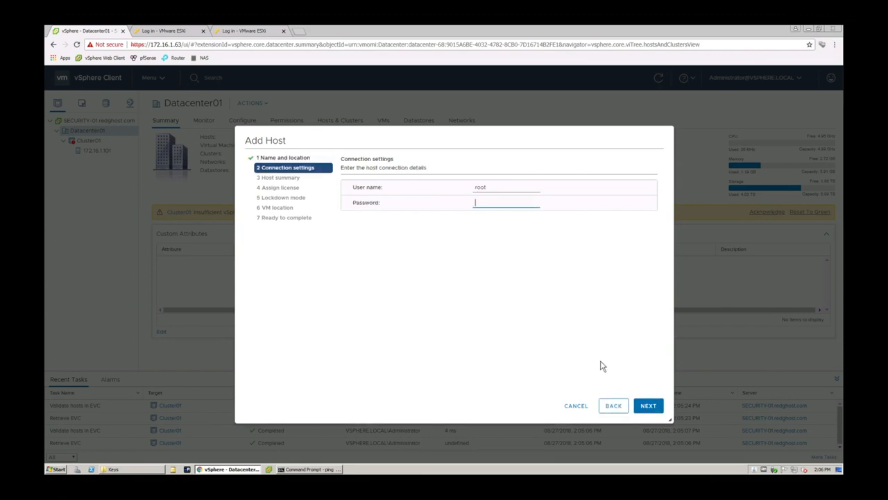
pyautogui.write('password')
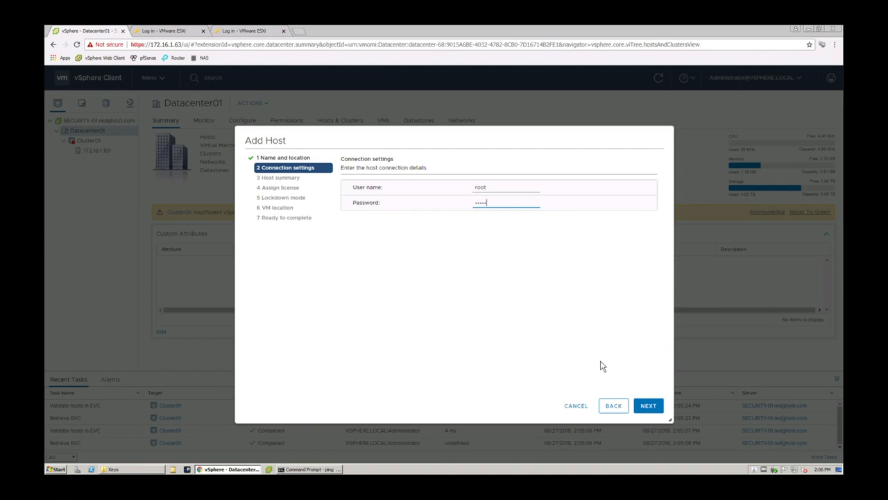
pyautogui.write('password')
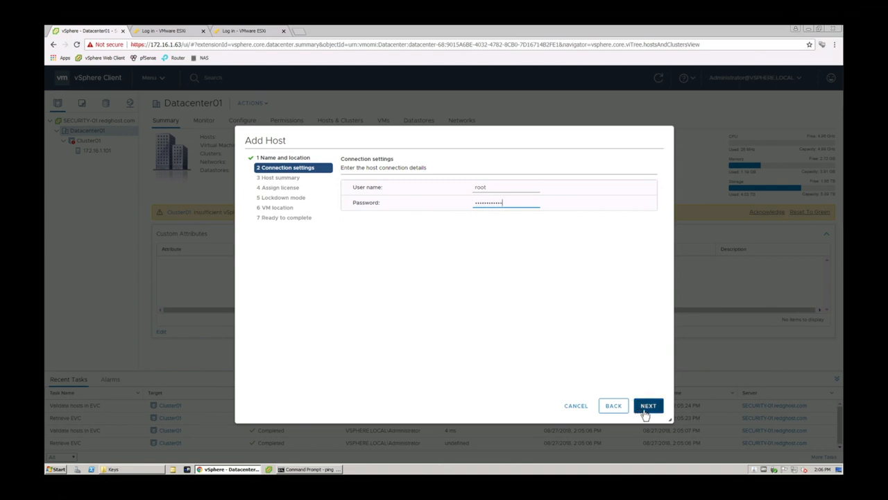
pyautogui.click(648, 406)
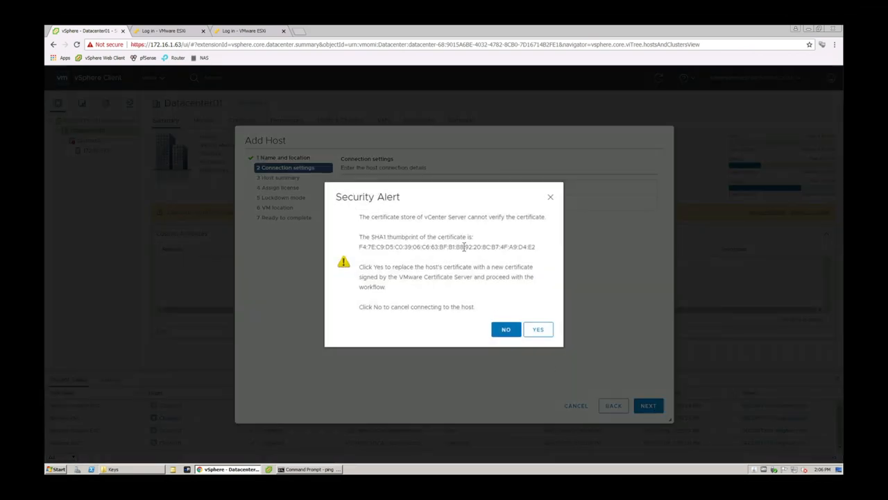
pyautogui.moveTo(544, 325)
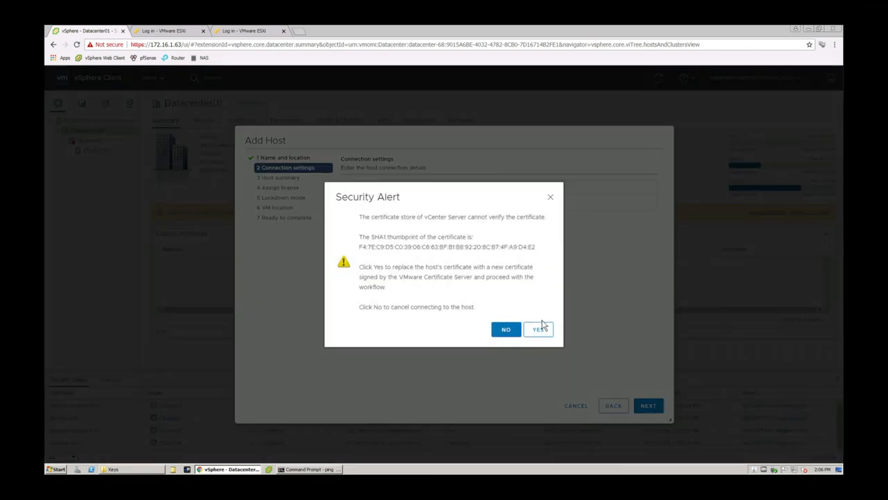
pyautogui.click(539, 329)
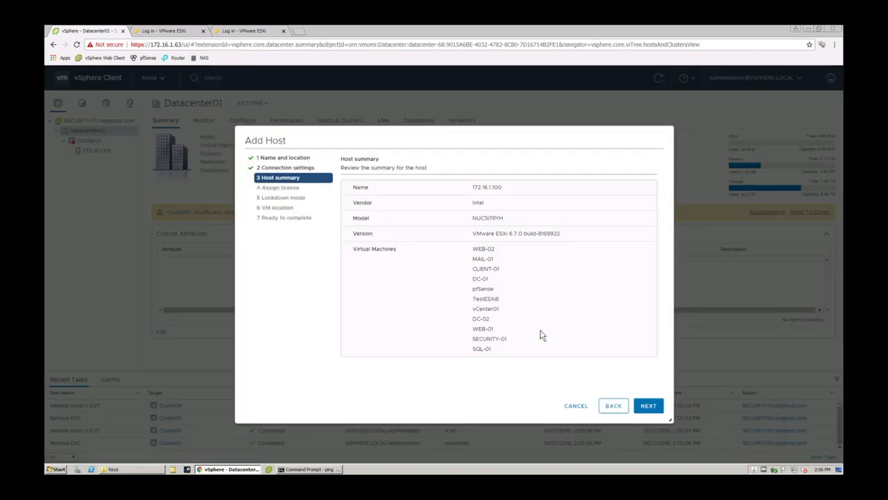
pyautogui.moveTo(492, 290)
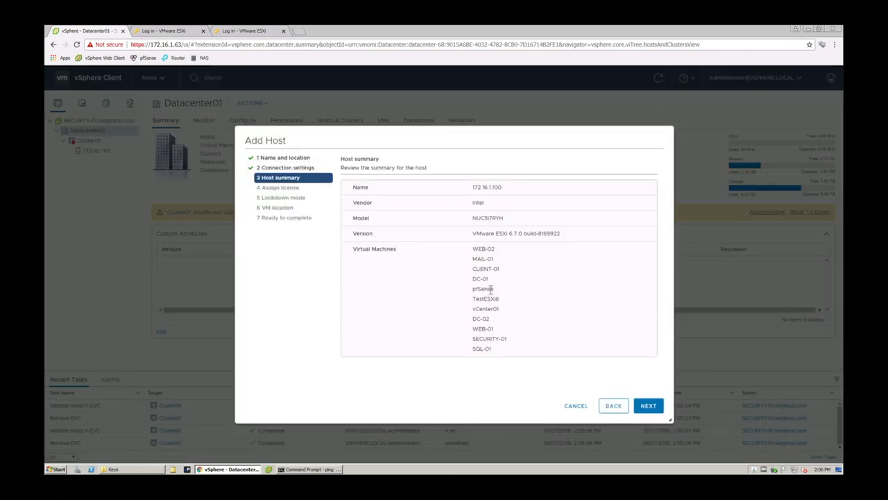
pyautogui.moveTo(502, 270)
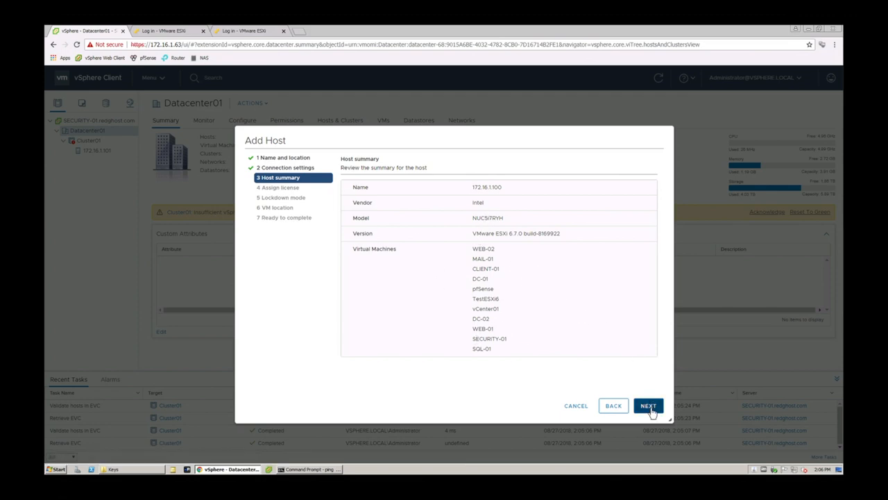
# Move past the host summary and choose the ESXi license for the host
pyautogui.click(646, 406)
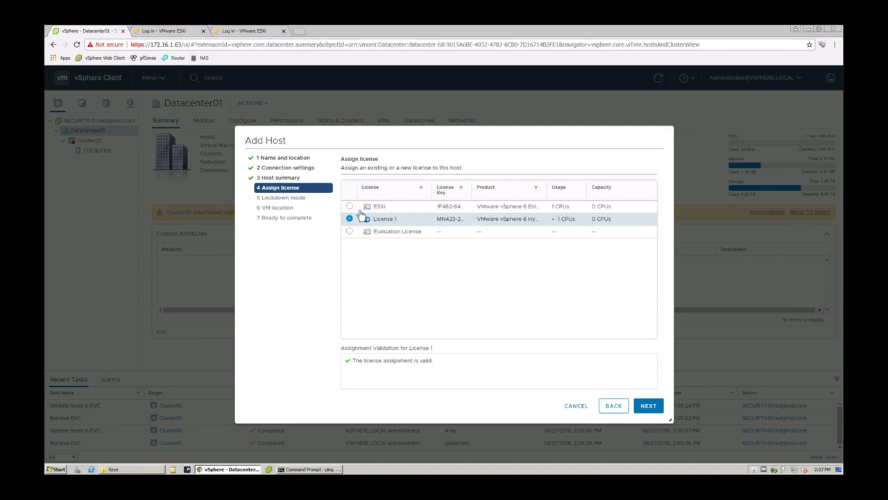
pyautogui.click(350, 205)
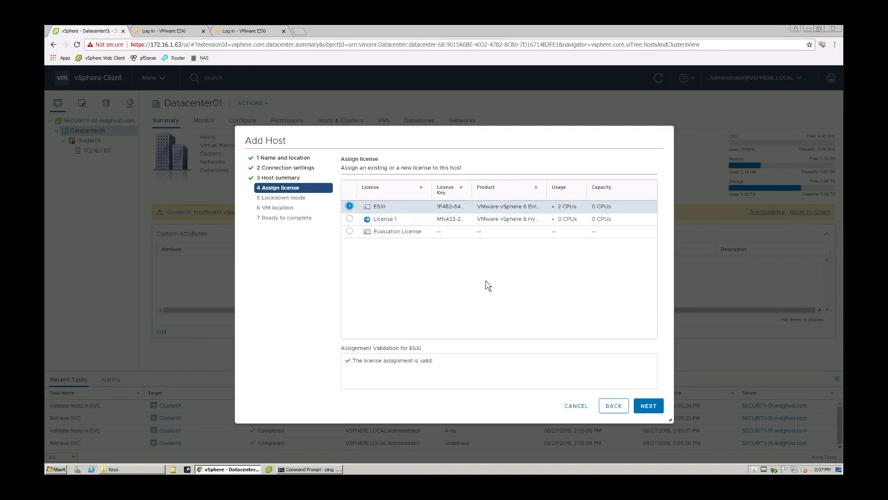
# Confirm the ESXi license, keep lockdown mode Disabled and VM location Datacenter01
pyautogui.click(647, 405)
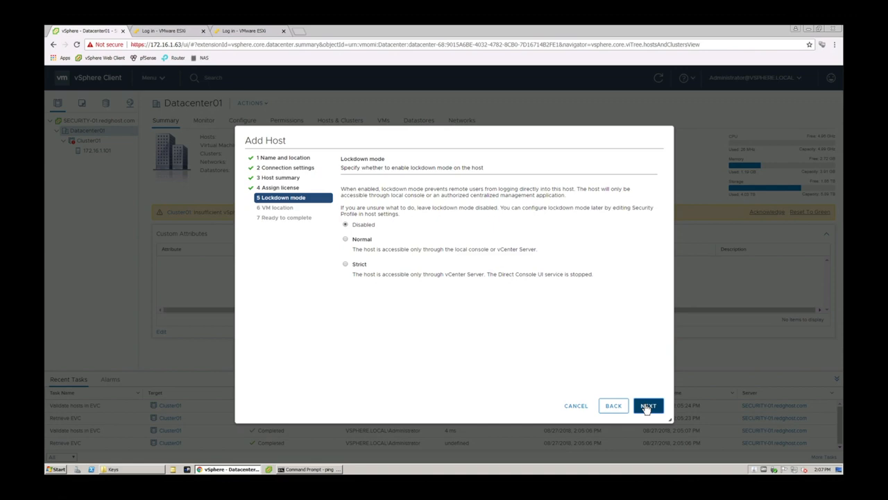
pyautogui.click(647, 406)
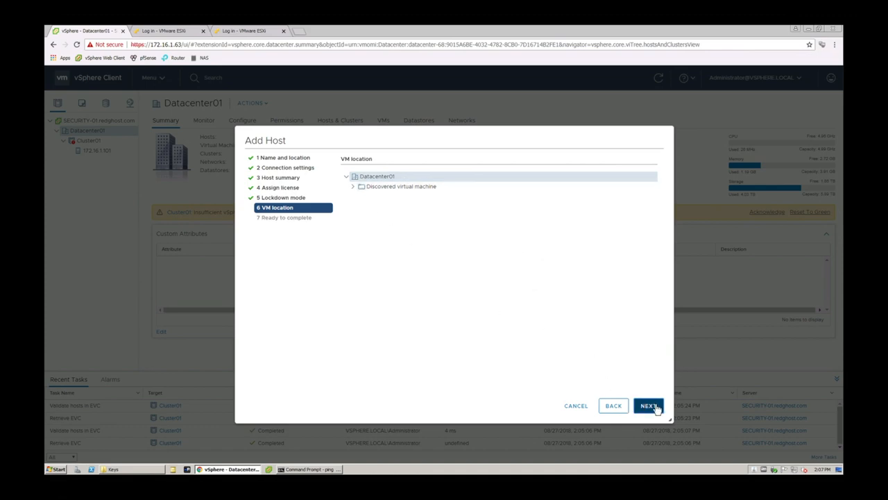
pyautogui.click(647, 405)
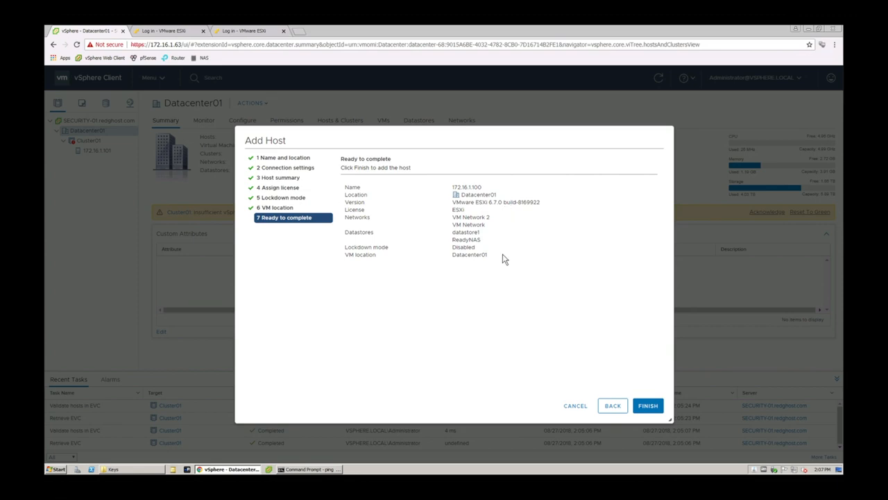
# Finish the wizard so host 172.16.1.100 is added under Datacenter01
pyautogui.click(646, 405)
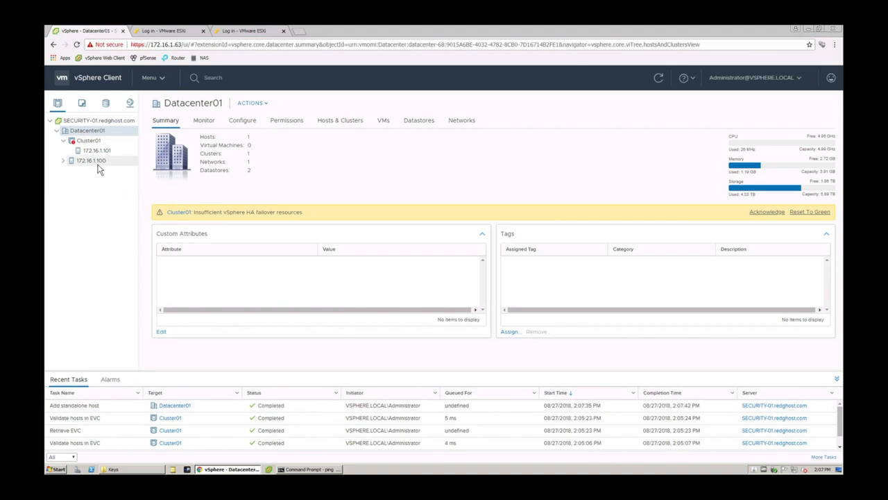
# Show the summary of host 172.16.1.100 with its ESXi 6.7.0 details
pyautogui.click(92, 161)
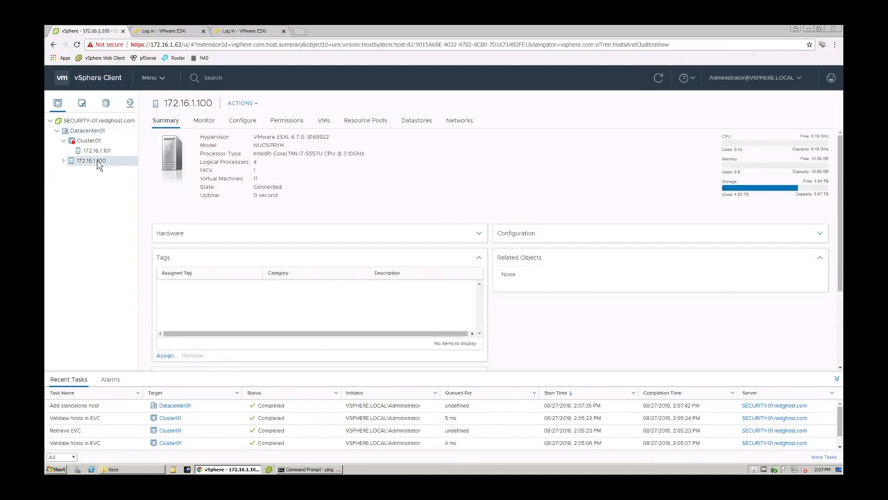
pyautogui.moveTo(103, 166)
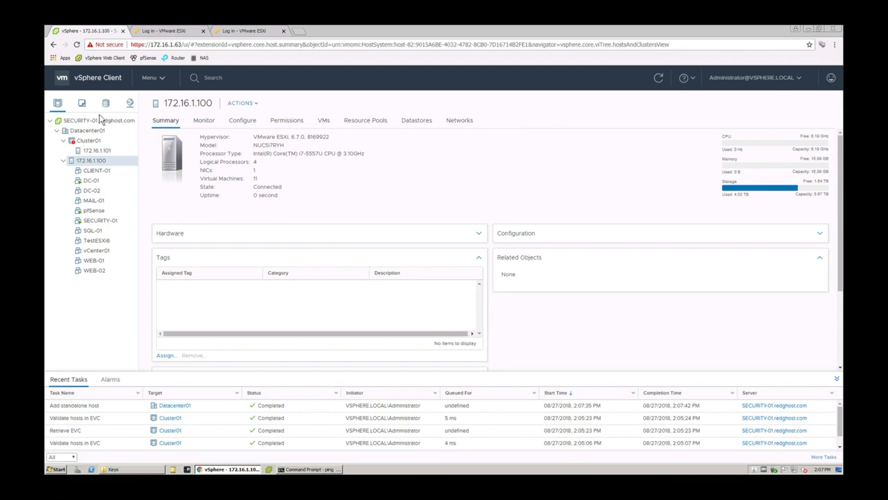
pyautogui.moveTo(117, 143)
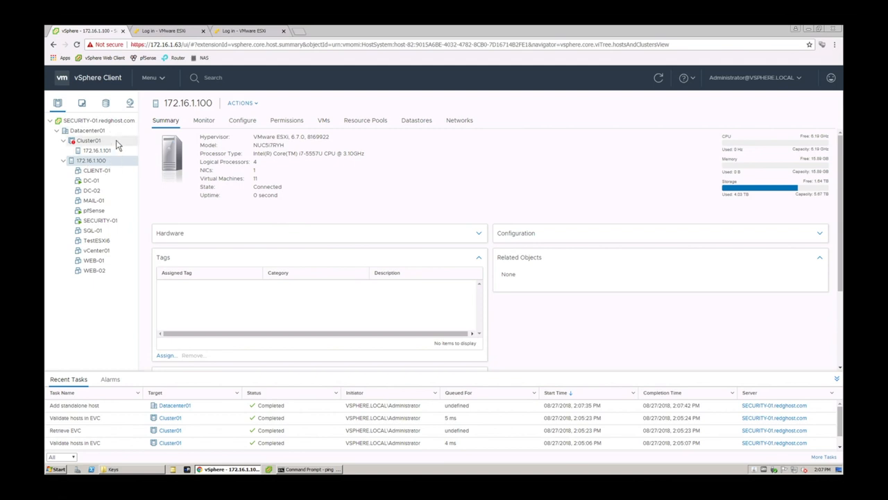
pyautogui.moveTo(136, 171)
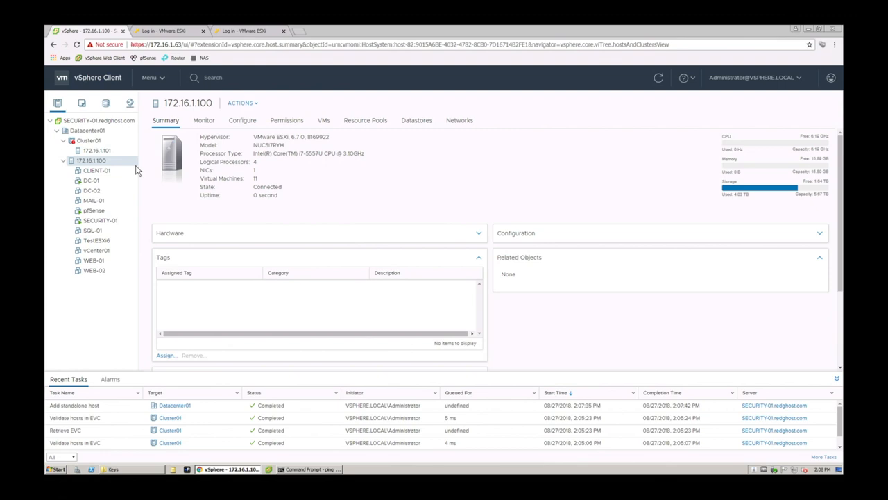
pyautogui.moveTo(317, 188)
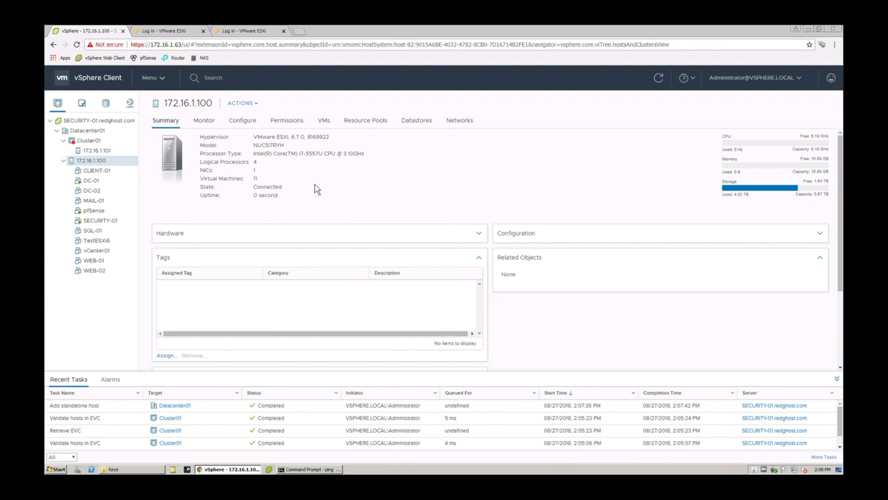